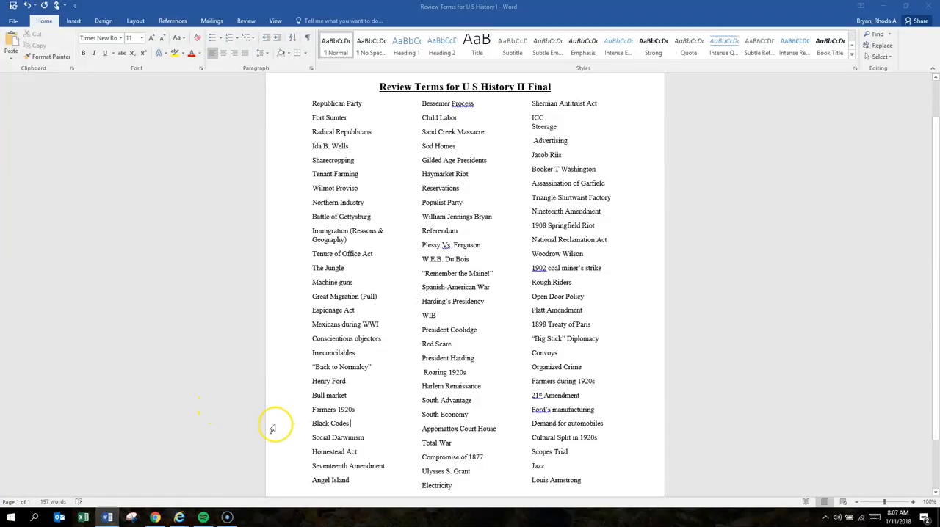
mouse_move(307, 430)
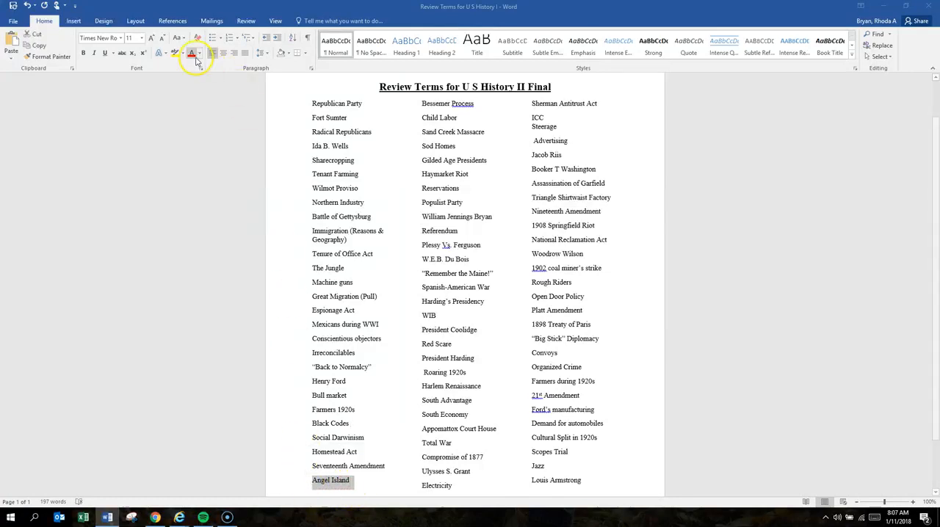
Apply yellow highlighting to Angel Island and Seventeenth Amendment.
left_click(192, 52)
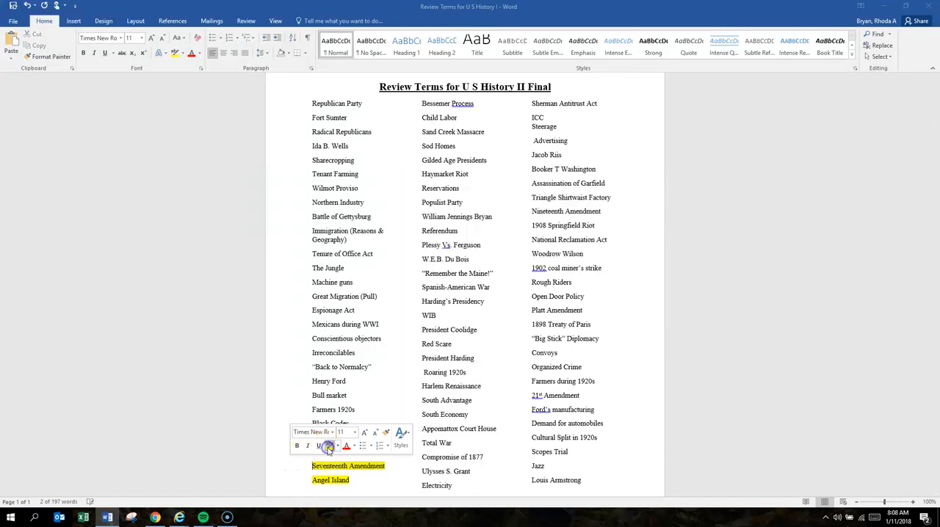
Highlight Seventeenth Amendment and Homestead Act in yellow from the mini toolbar.
left_click(371, 492)
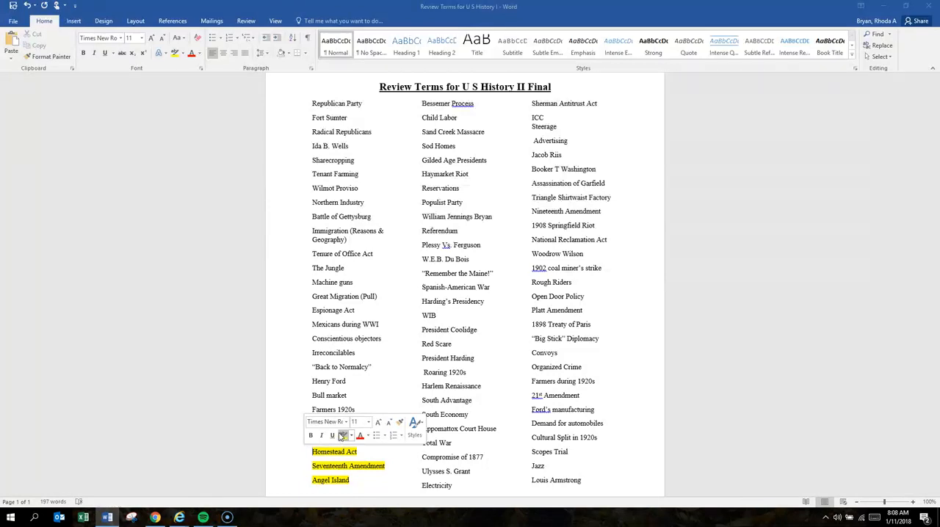
left_click(372, 378)
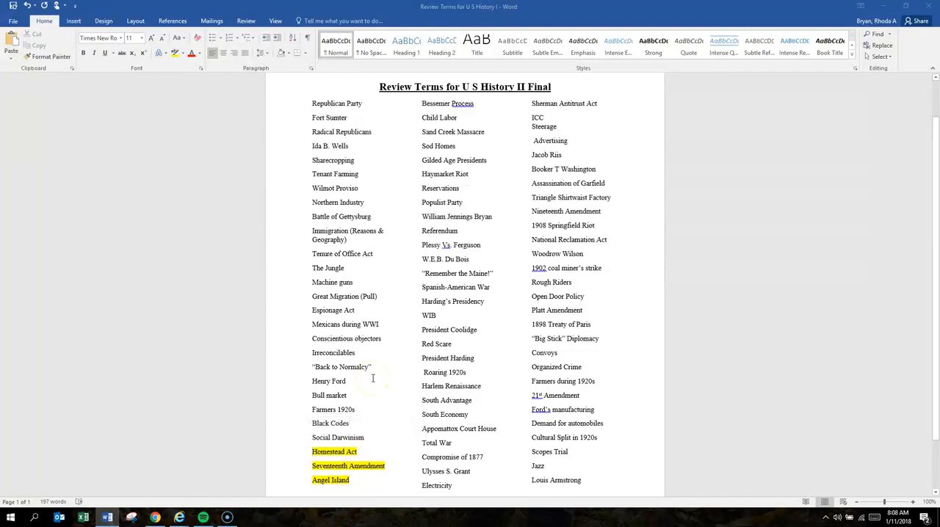
Select Social Darwinism and apply yellow highlight from the mini toolbar.
double_click(338, 438)
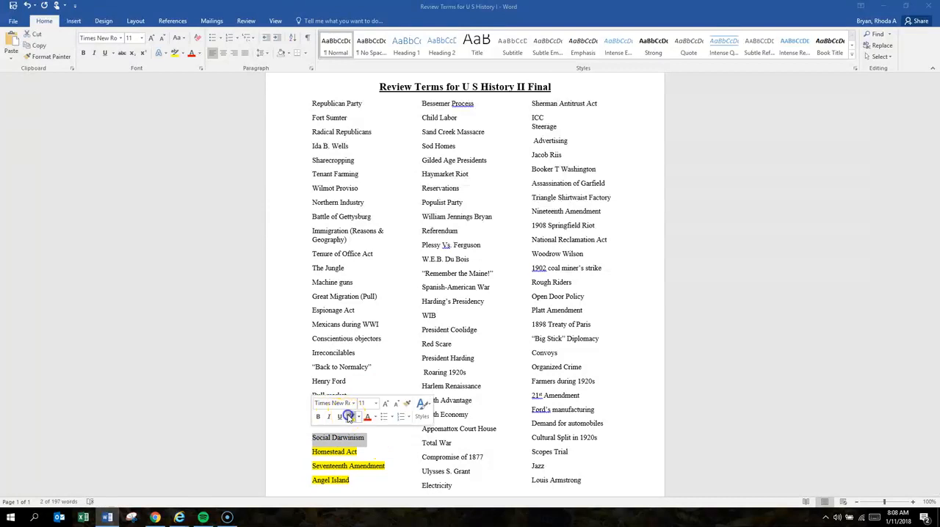
left_click(339, 417)
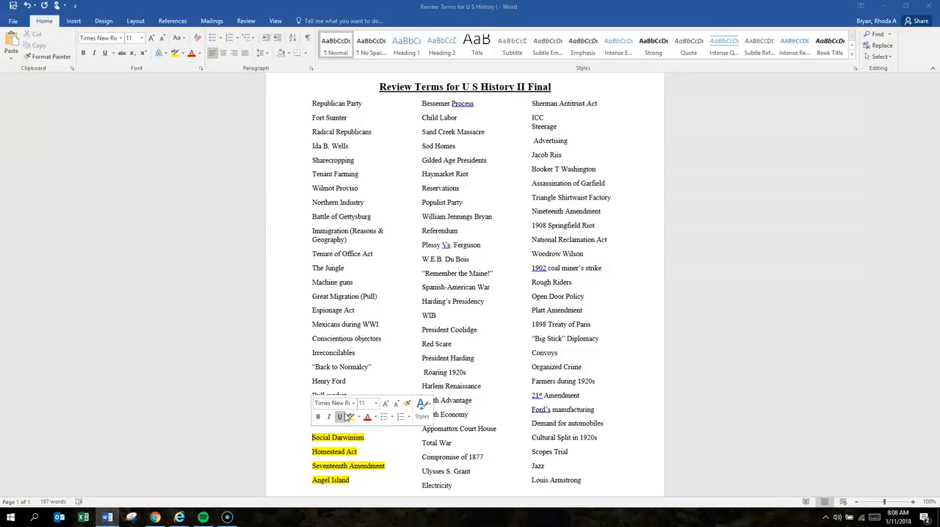
mouse_move(339, 416)
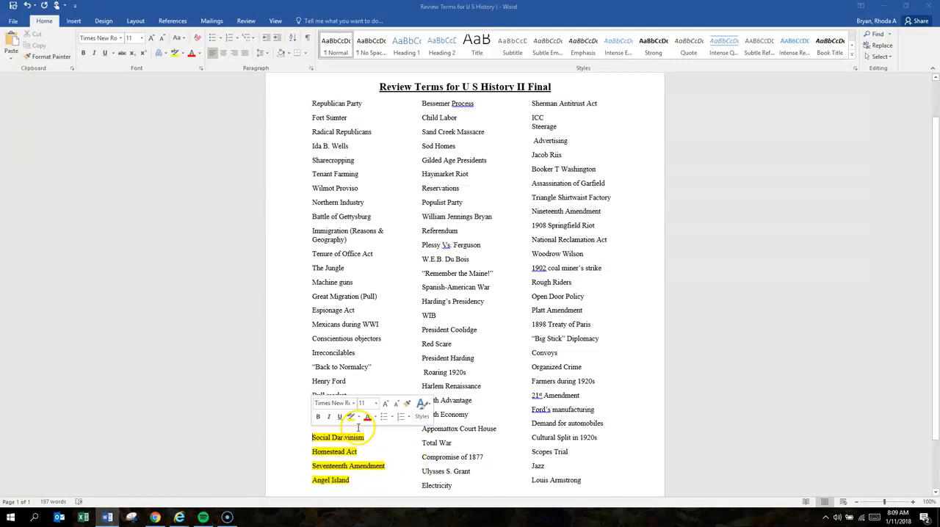
Apply yellow highlighting to Black Codes.
left_click(359, 437)
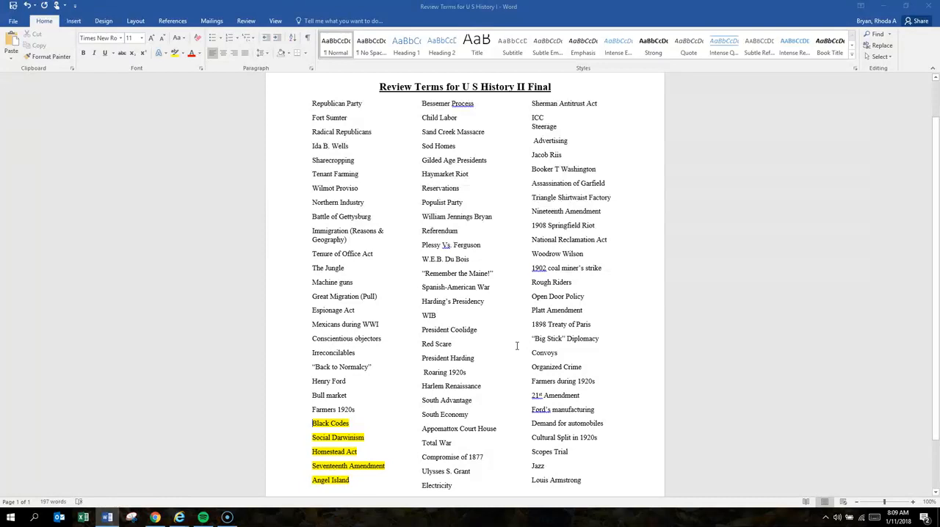
mouse_move(359, 410)
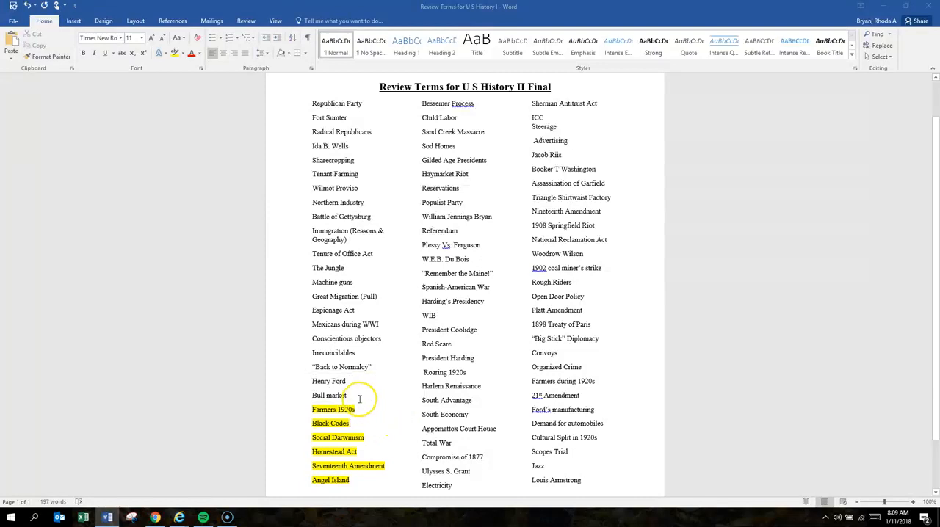
Highlight Bull market yellow, then select Henry Ford, Back to Normalcy and Irreconcilables.
double_click(316, 395)
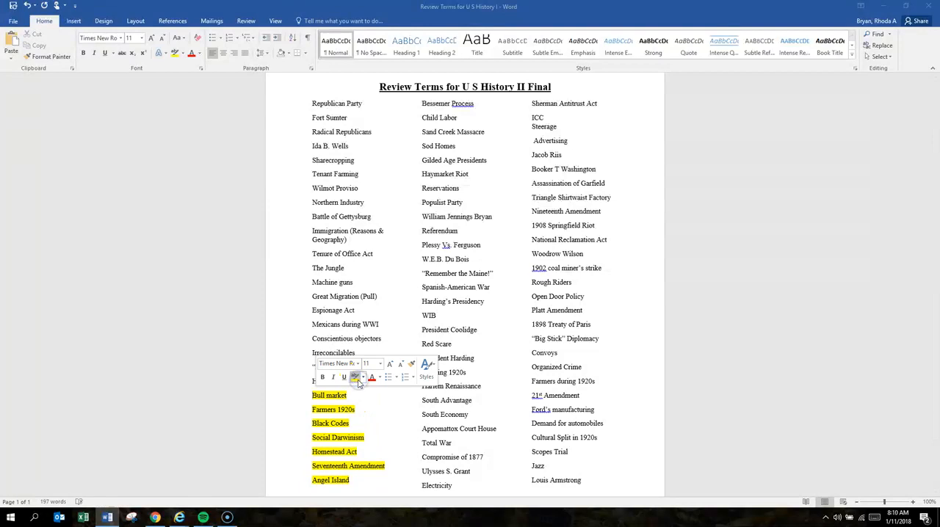
mouse_move(343, 376)
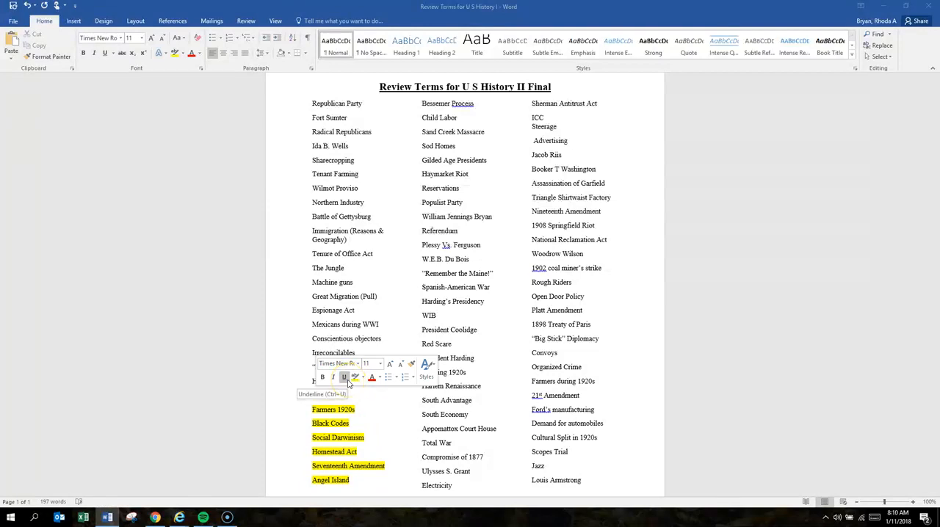
left_click(369, 409)
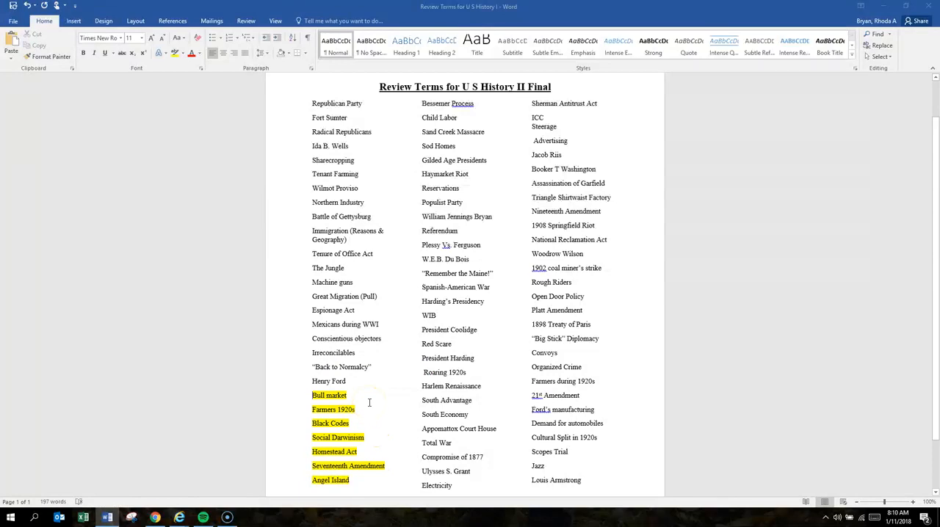
mouse_move(350, 389)
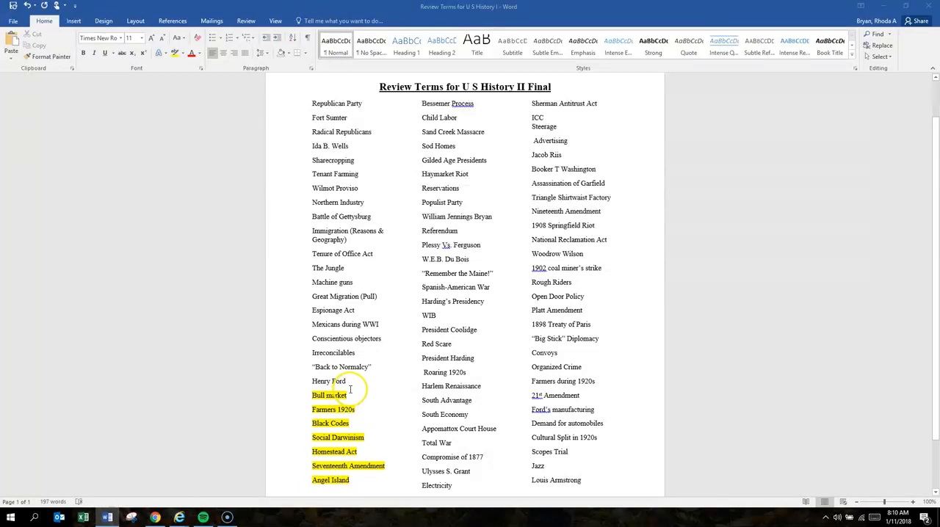
double_click(329, 381)
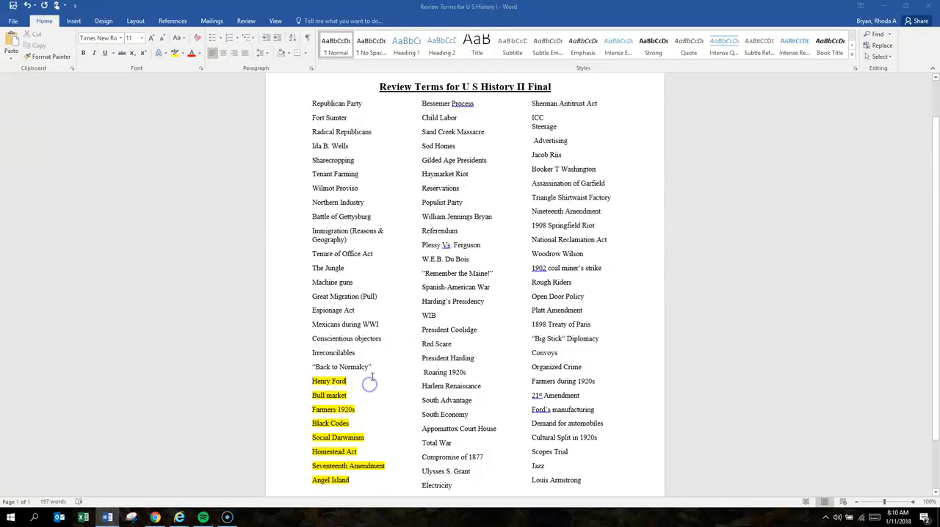
double_click(342, 367)
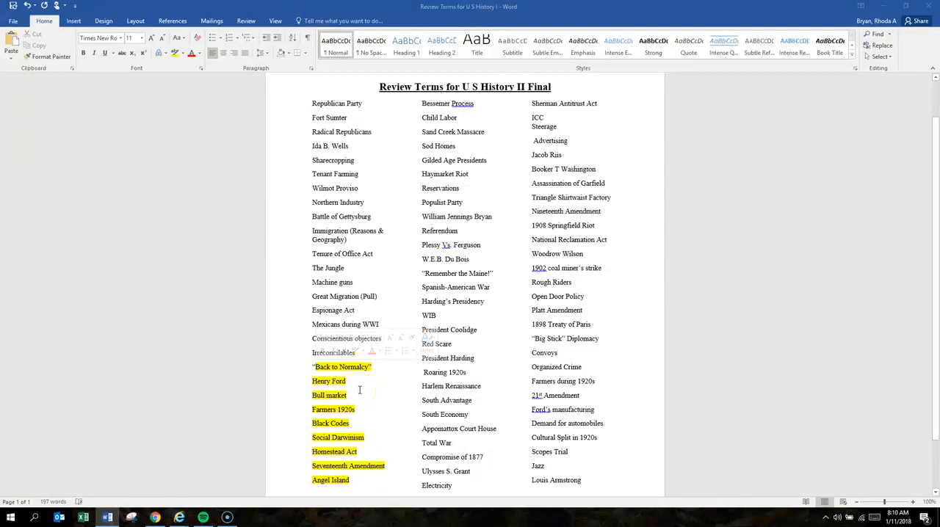
mouse_move(365, 384)
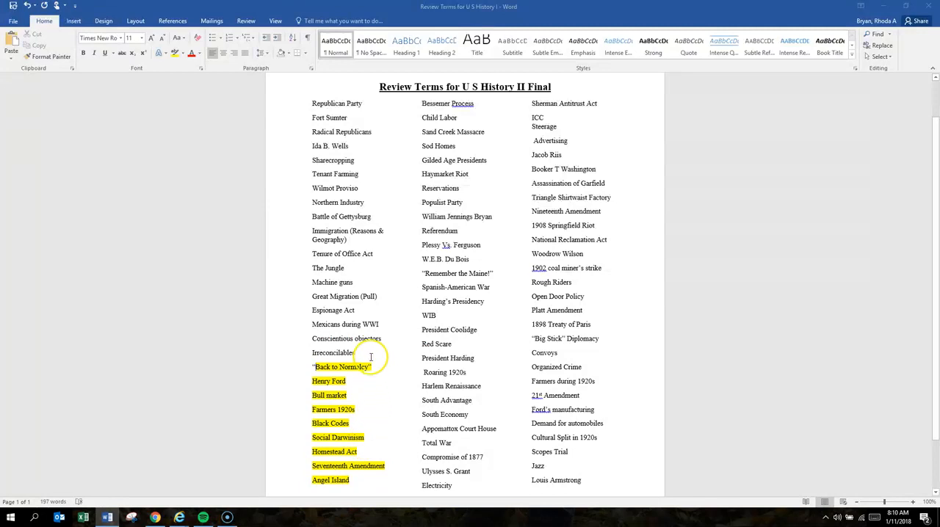
double_click(333, 352)
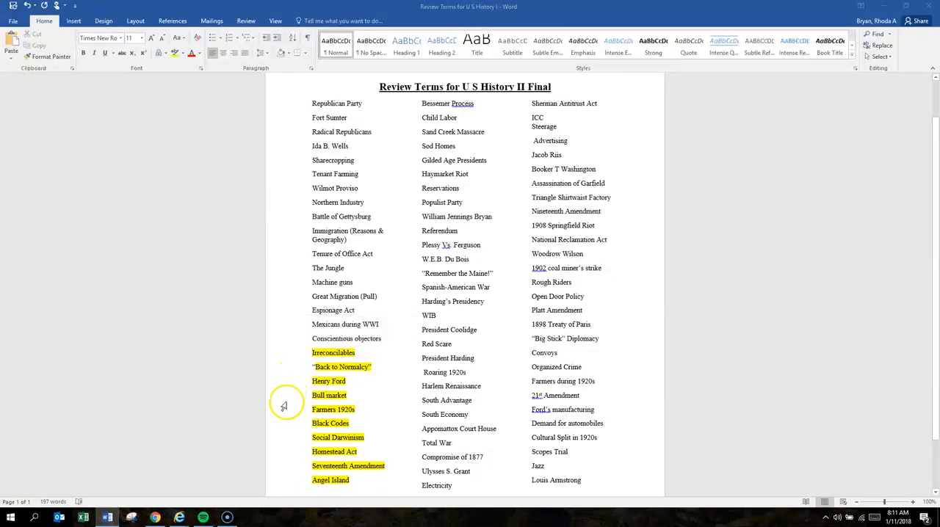
mouse_move(381, 345)
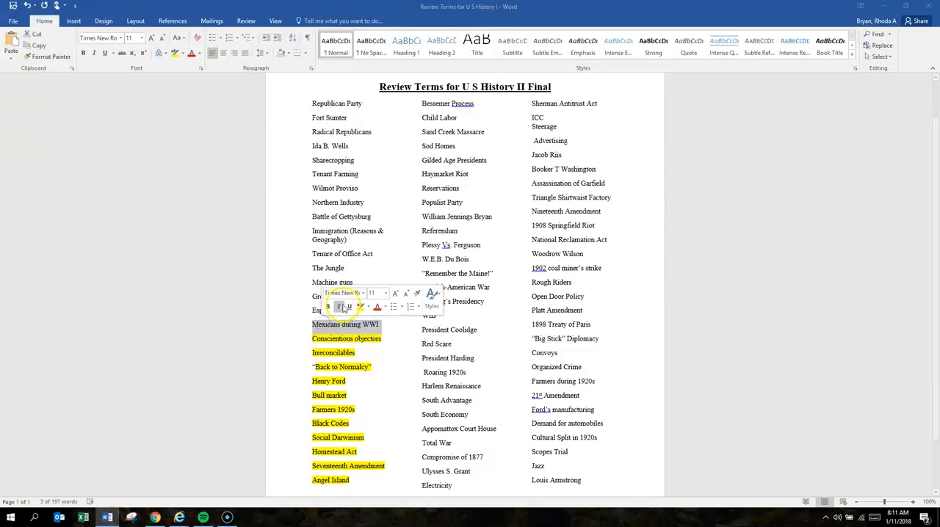
left_click(339, 306)
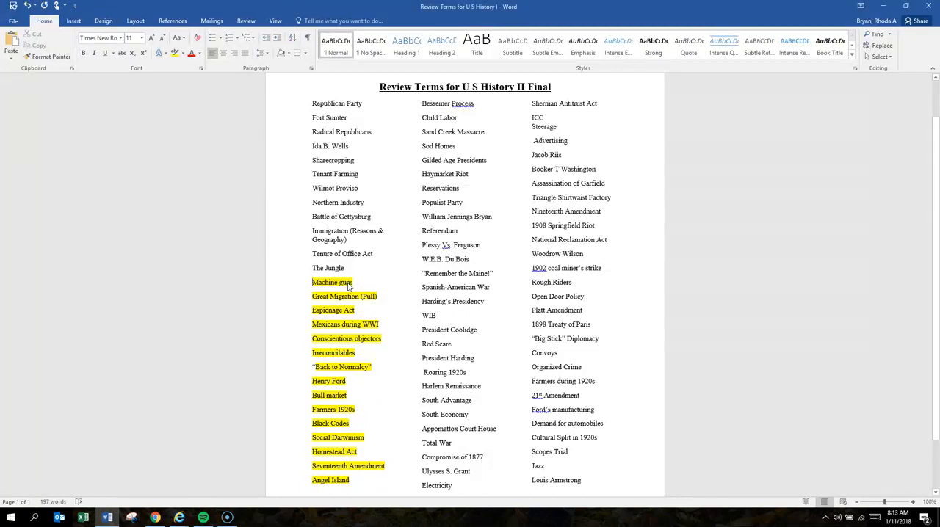
mouse_move(370, 277)
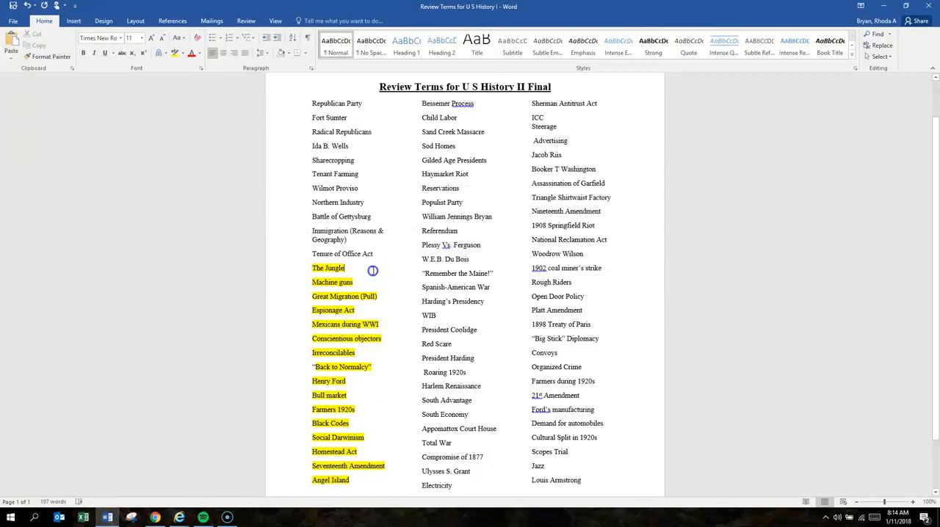
Select Tenure of Office Act for yellow highlighting.
double_click(342, 253)
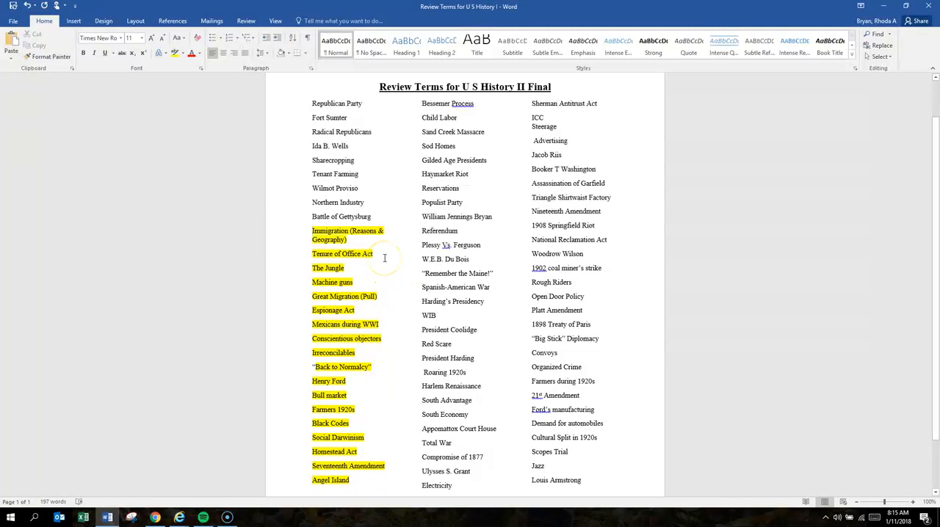
mouse_move(391, 247)
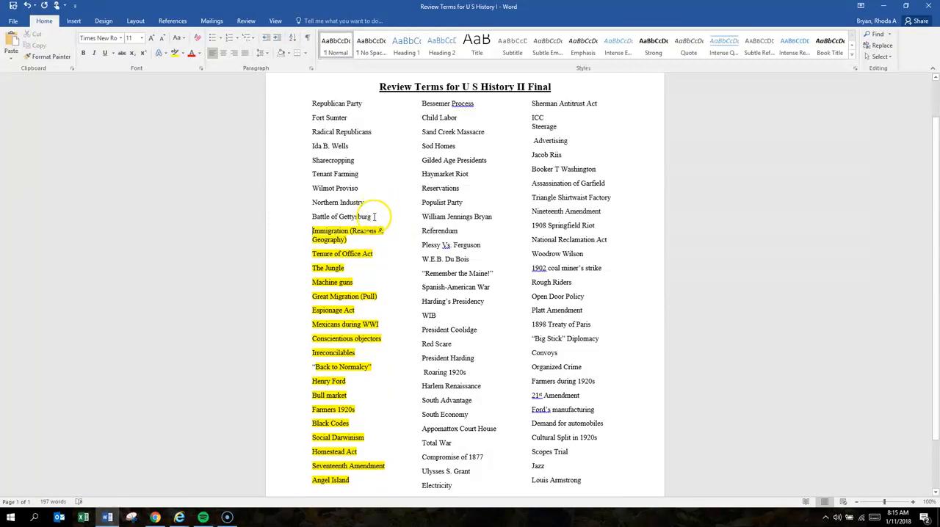
Select Battle of Gettysburg and highlight Northern Industry in yellow.
double_click(341, 216)
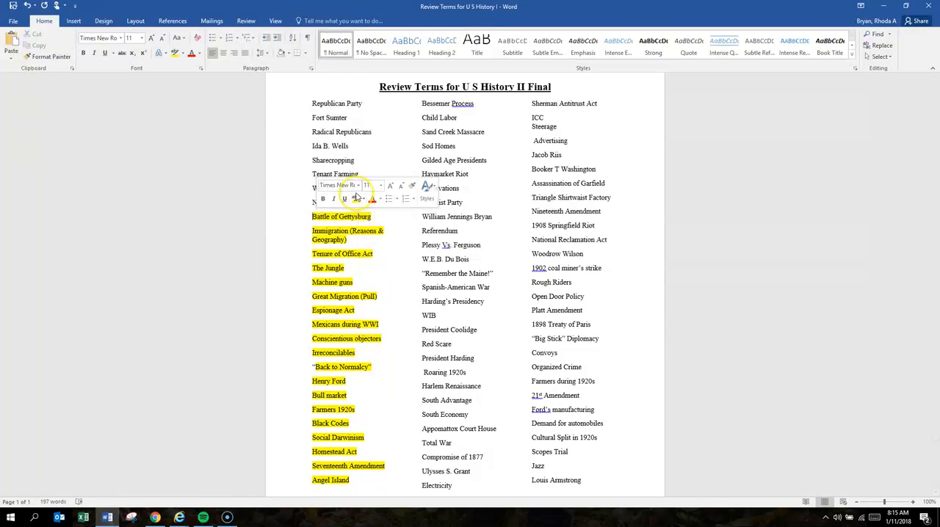
mouse_move(356, 199)
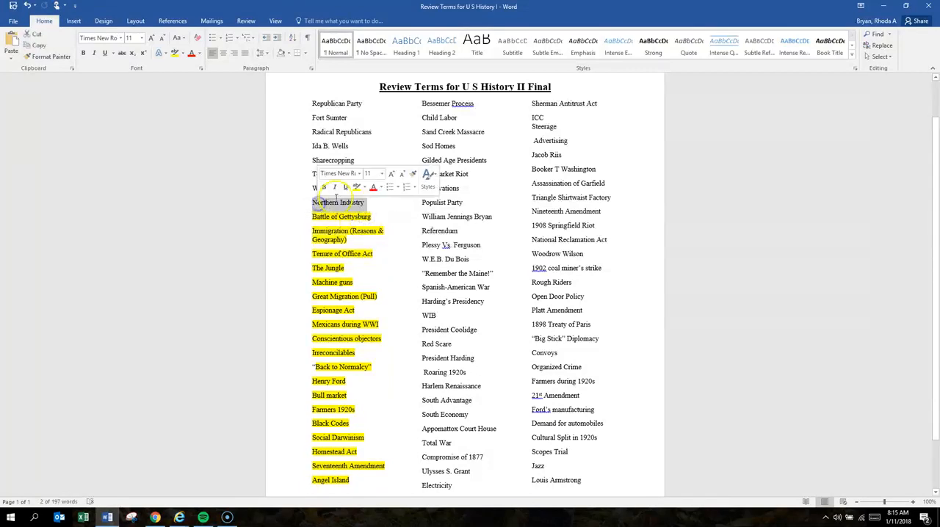
left_click(356, 186)
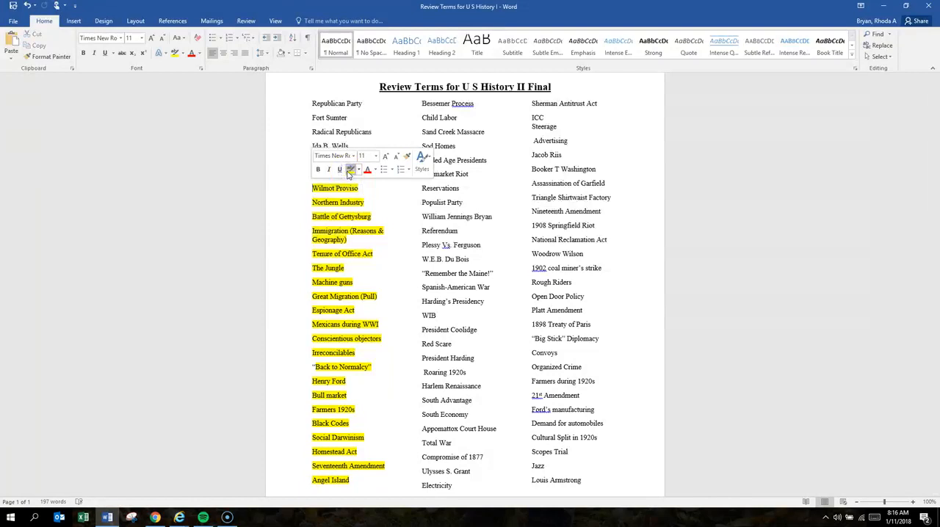
mouse_move(350, 169)
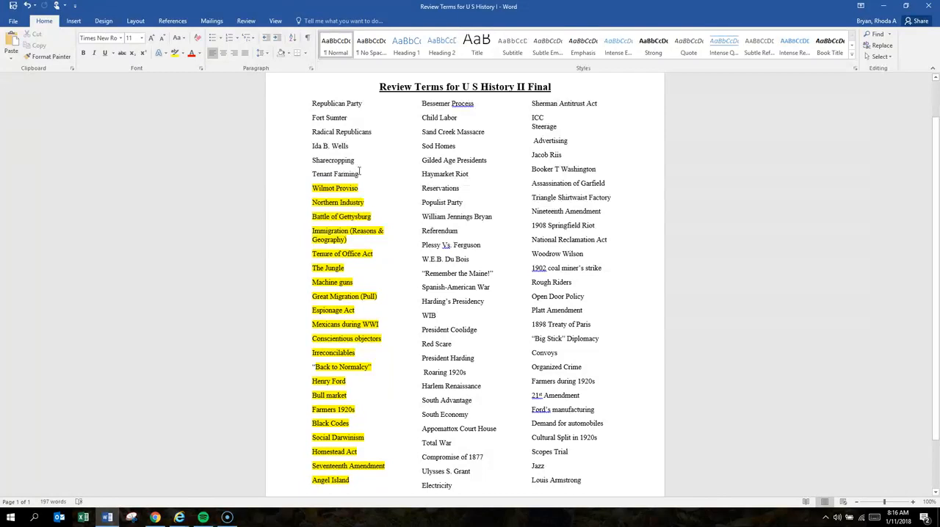
Highlight Tenant Farming and Radical Republicans in yellow via the mini toolbar.
double_click(336, 174)
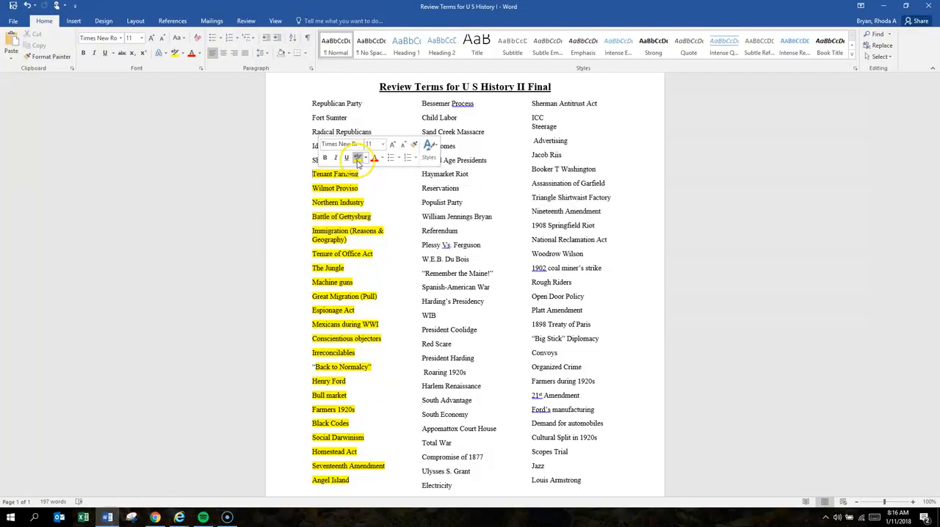
left_click(358, 158)
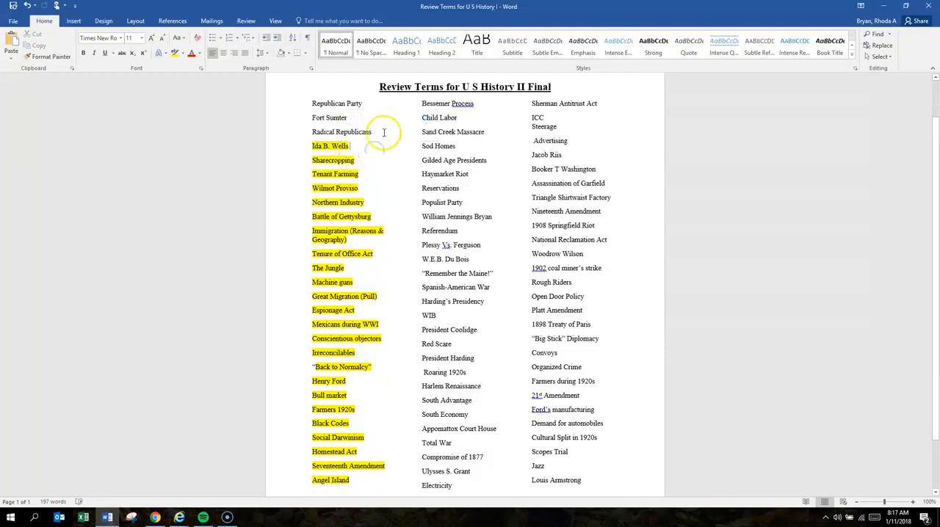
mouse_move(353, 116)
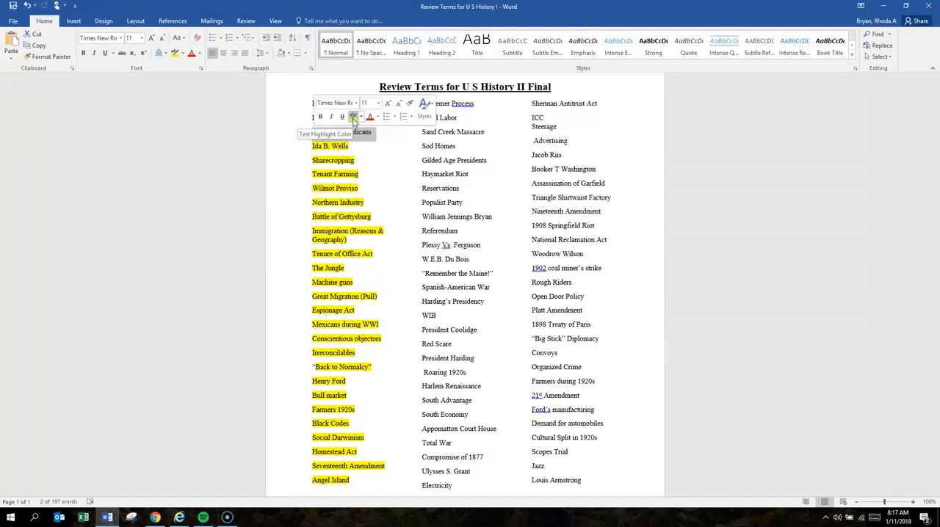
left_click(353, 118)
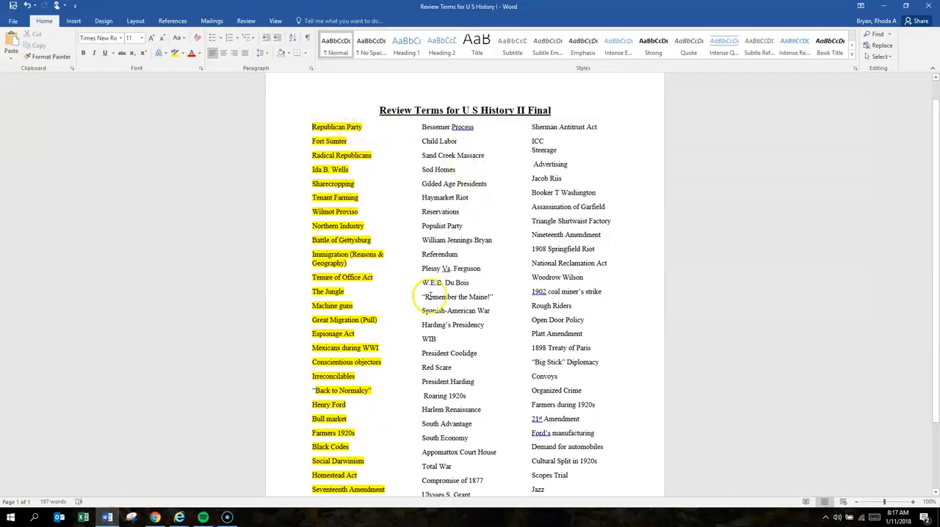
Scroll to check the first column's yellow highlighting down to Angel Island.
scroll("up", 3)
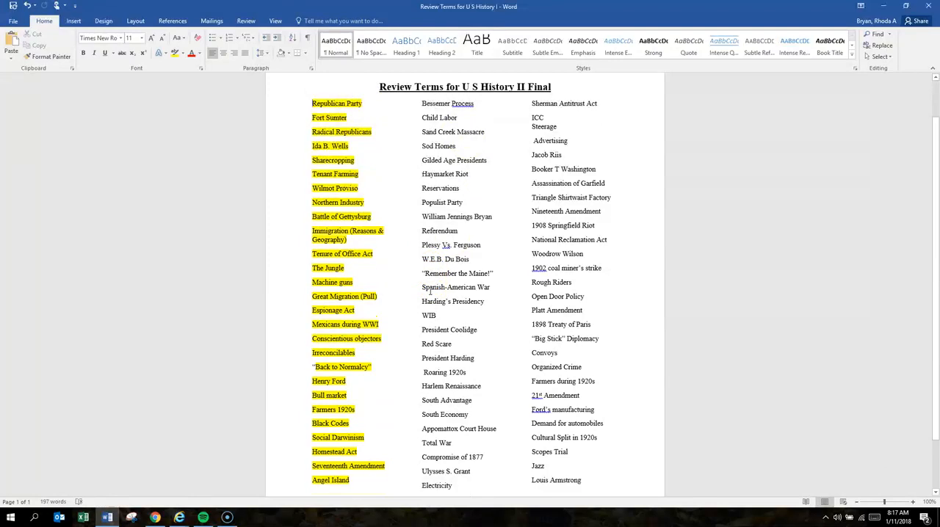